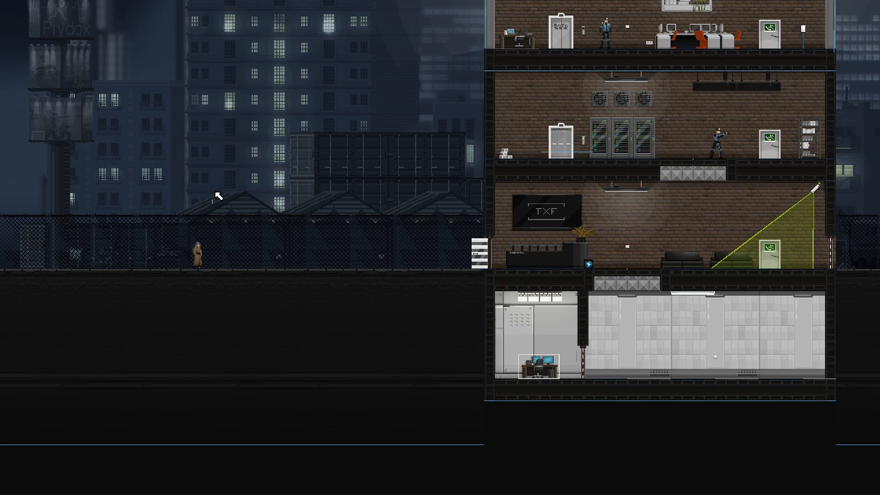
mouse_move(398, 227)
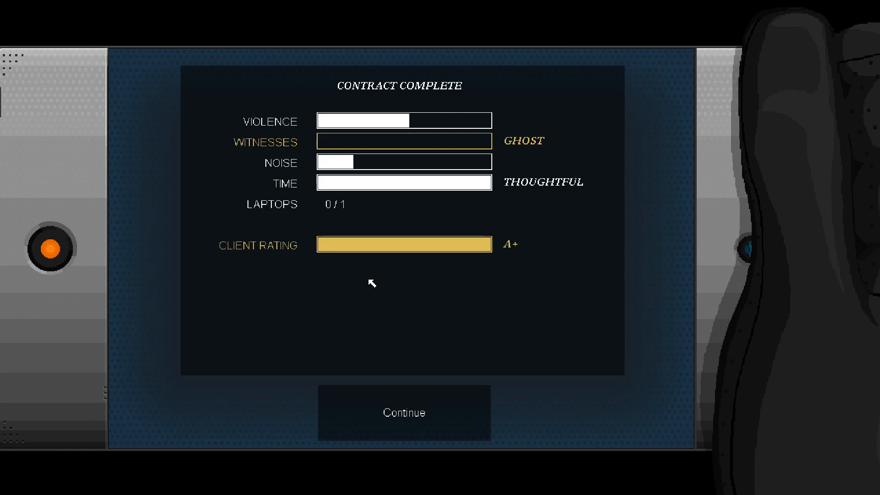
mouse_move(285, 342)
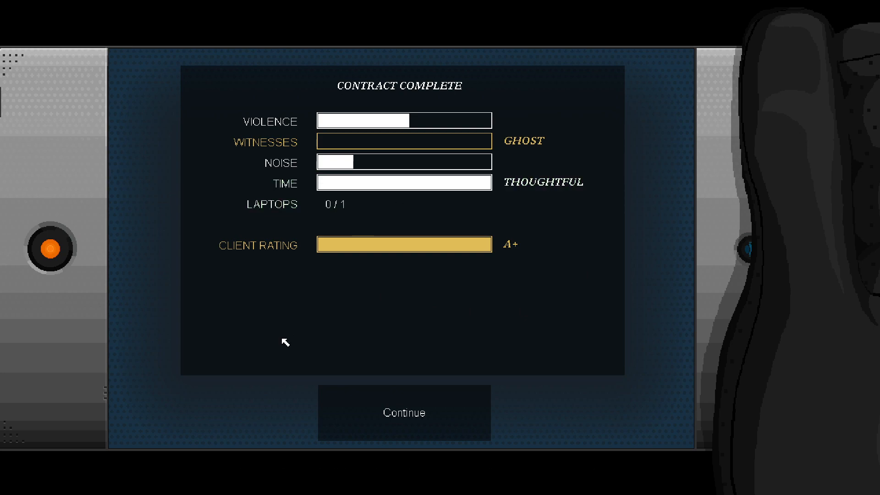
mouse_move(416, 434)
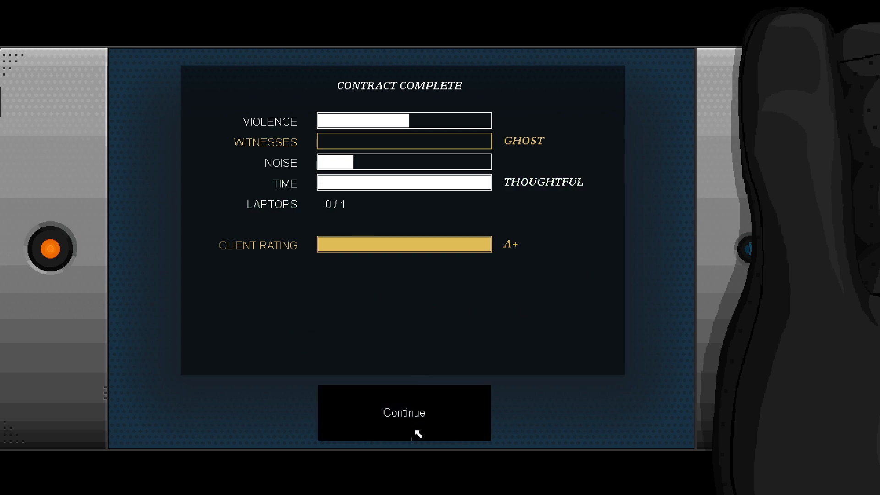
- Dismiss the contract results and end the client call, reaching the "You're done!" message with $640
left_click(403, 413)
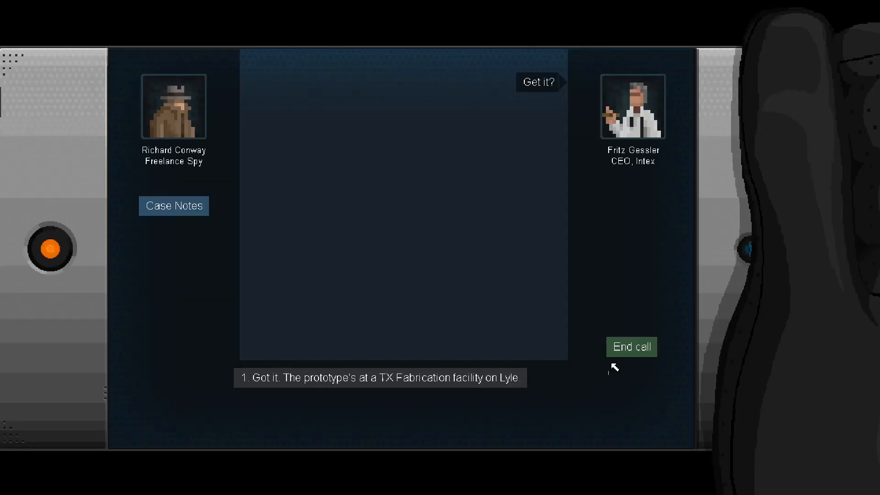
left_click(631, 346)
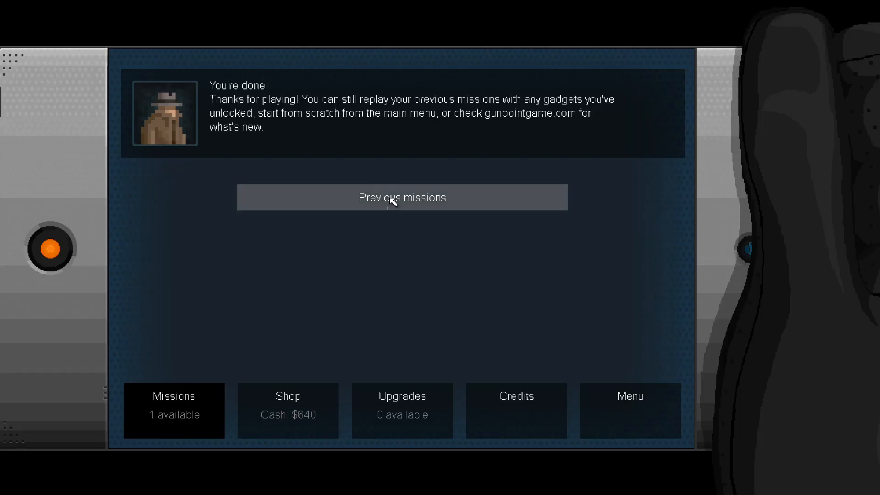
mouse_move(290, 180)
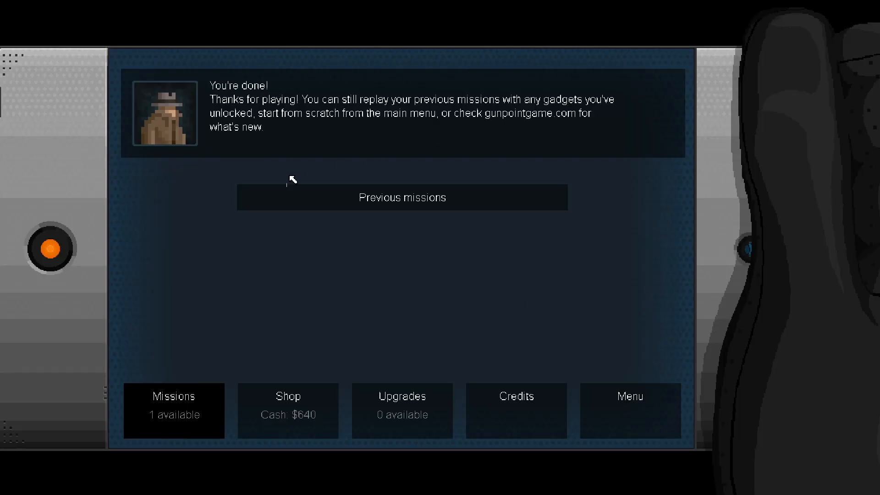
mouse_move(236, 204)
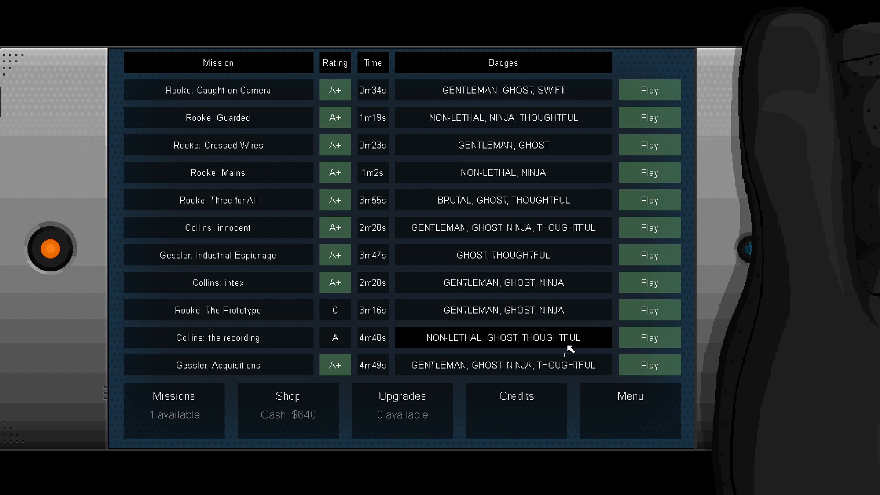
mouse_move(649, 310)
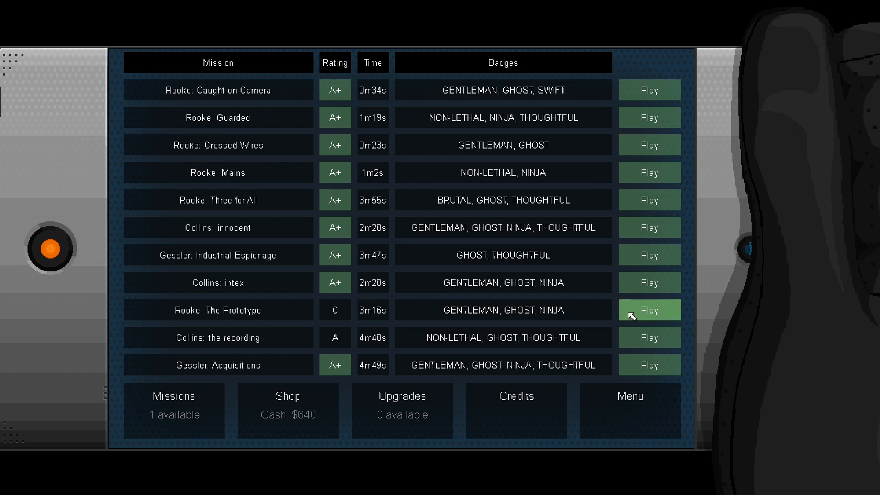
- Replay Rooke: The Prototype from its briefing, then abort it back to the previous-missions list
left_click(649, 310)
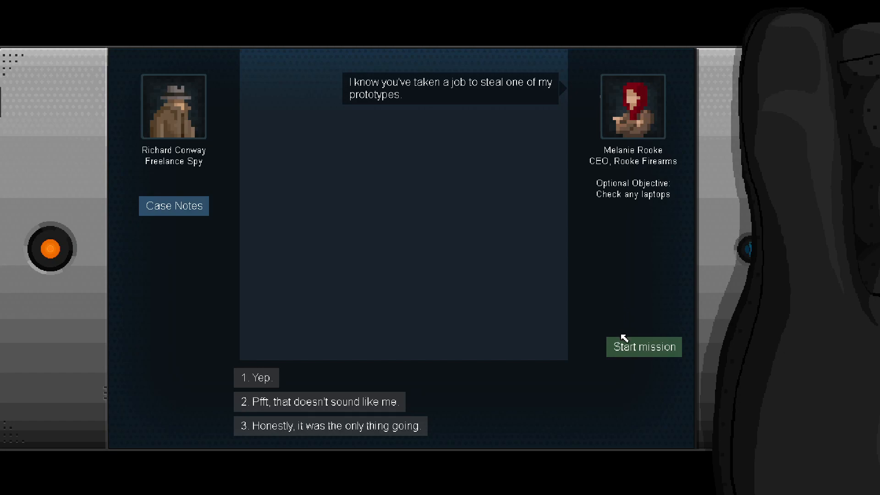
left_click(644, 346)
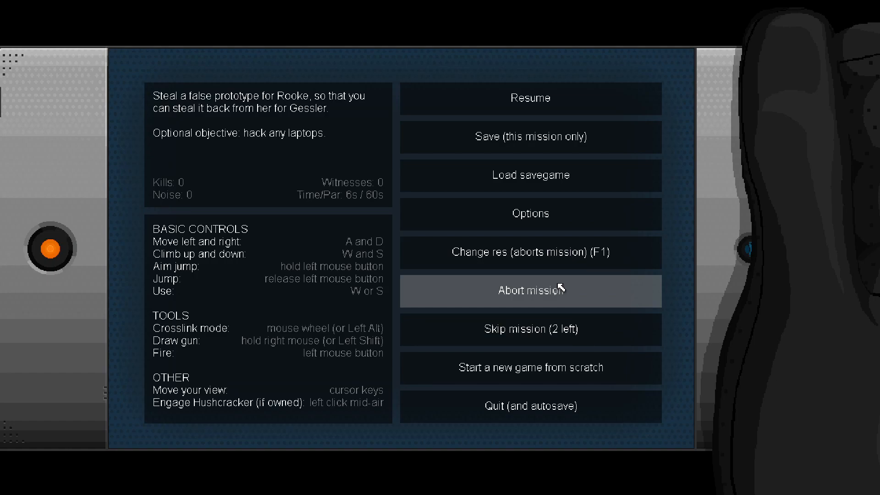
left_click(530, 290)
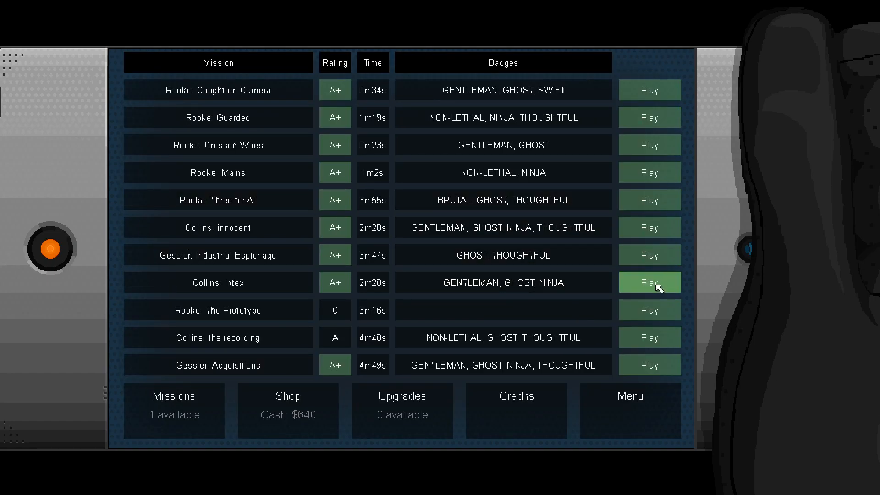
mouse_move(649, 255)
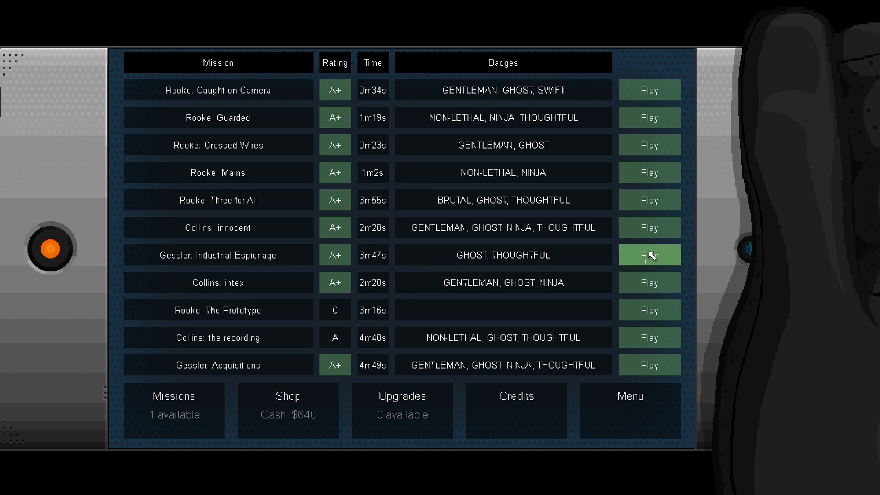
mouse_move(665, 266)
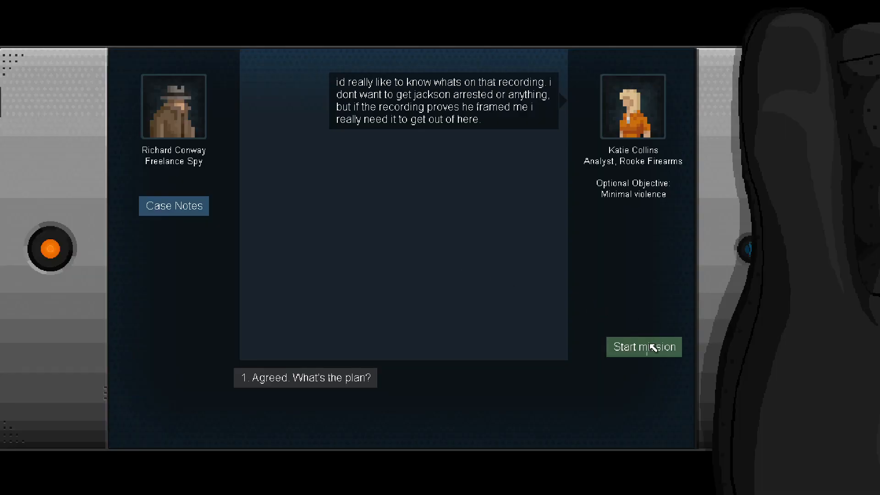
left_click(643, 346)
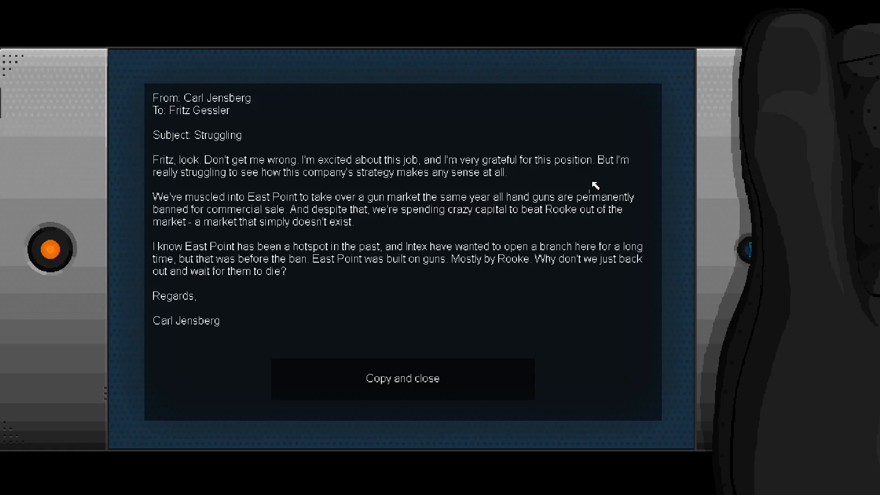
- Keep a copy of the Struggling email and close it to continue the mission
left_click(403, 377)
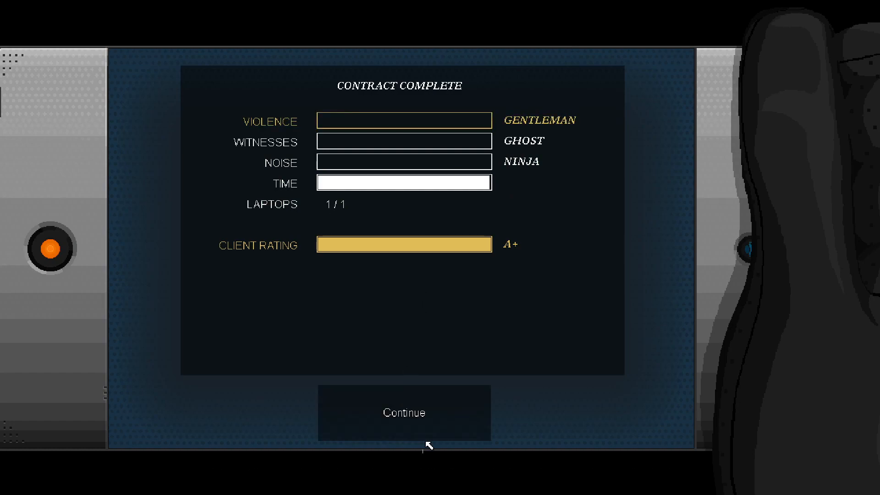
left_click(404, 413)
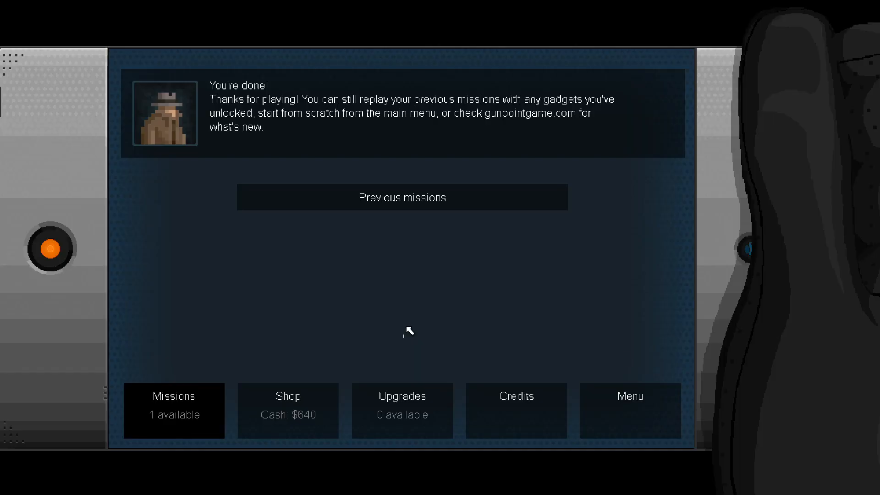
mouse_move(173, 400)
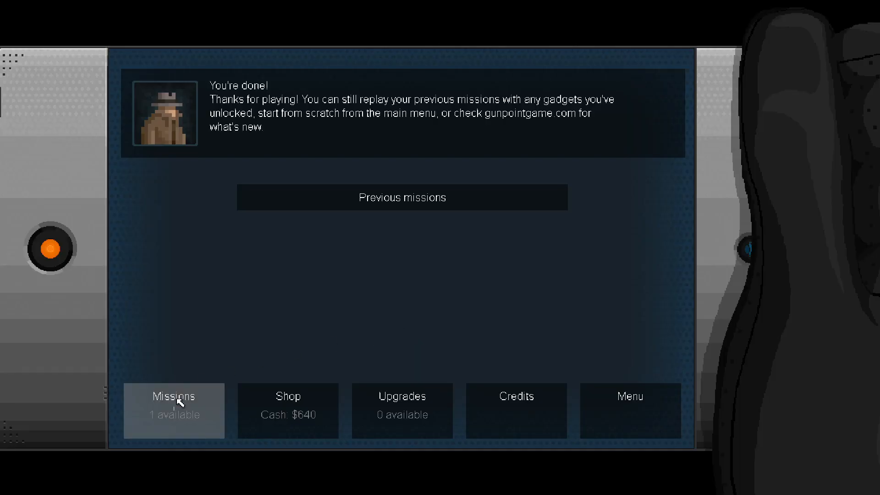
mouse_move(172, 439)
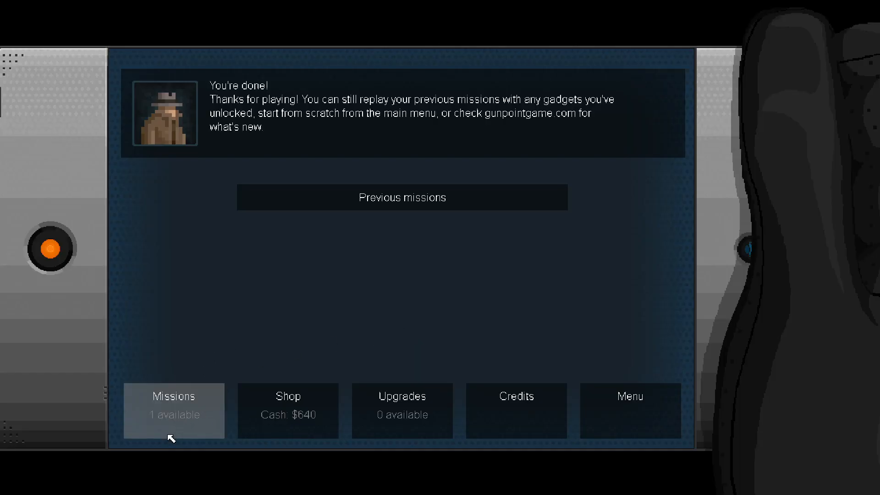
- From the previous-missions list, start a replay of Mayfield: The Suspect to reach its briefing
left_click(402, 197)
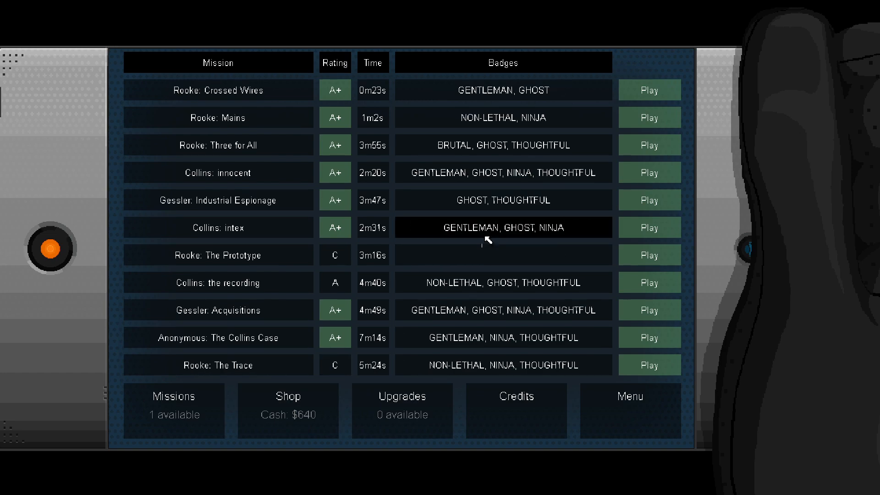
scroll("down", 3)
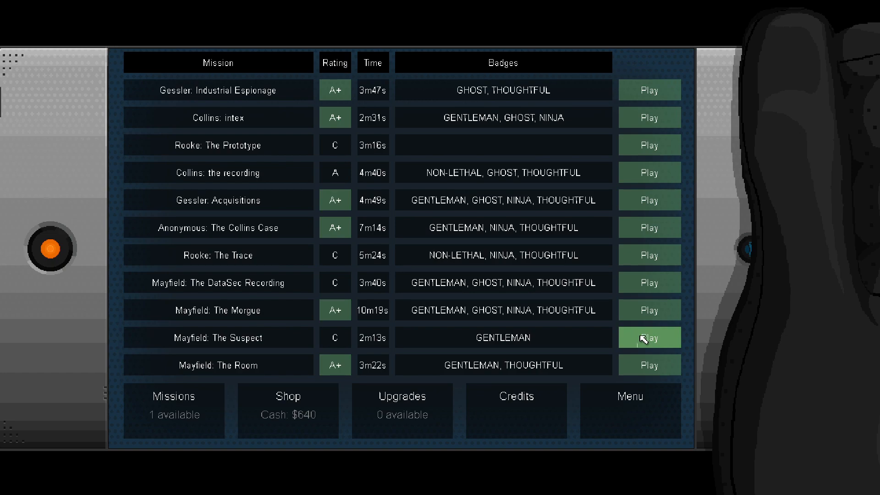
left_click(649, 338)
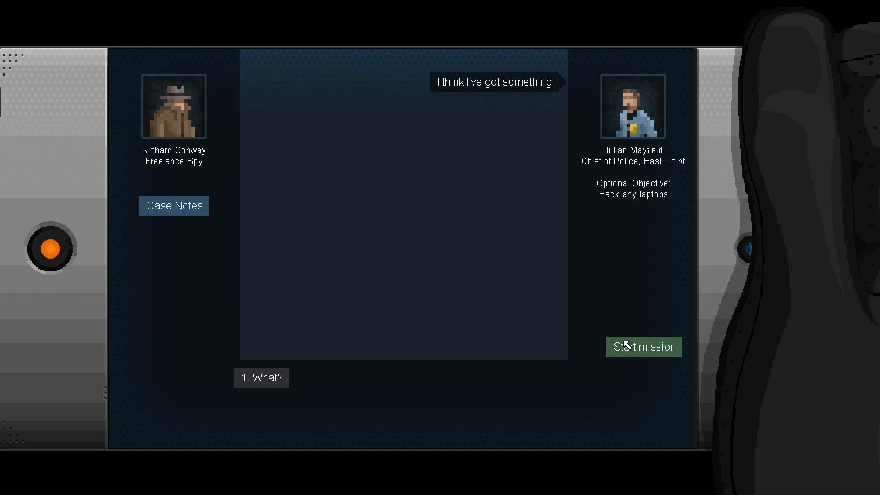
left_click(643, 347)
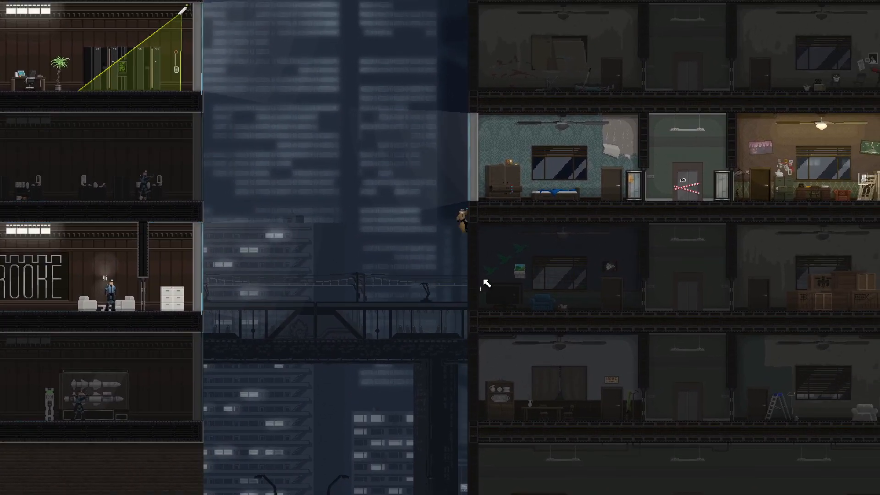
mouse_move(289, 168)
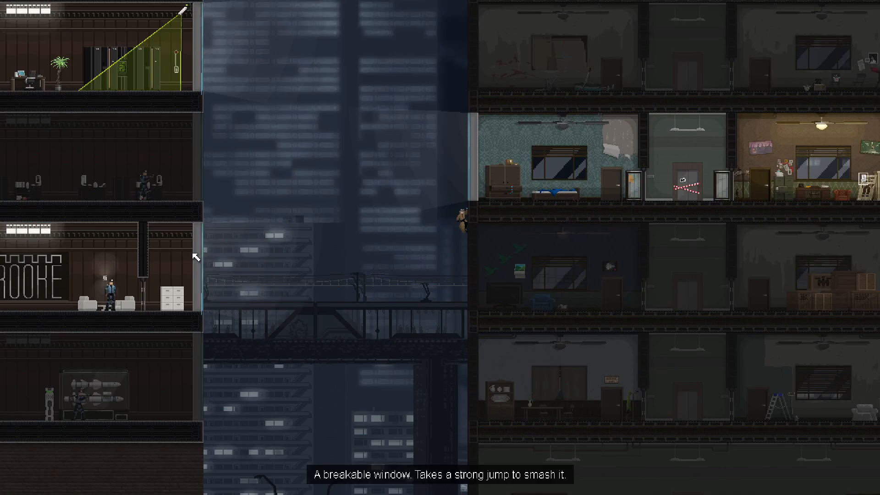
mouse_move(323, 118)
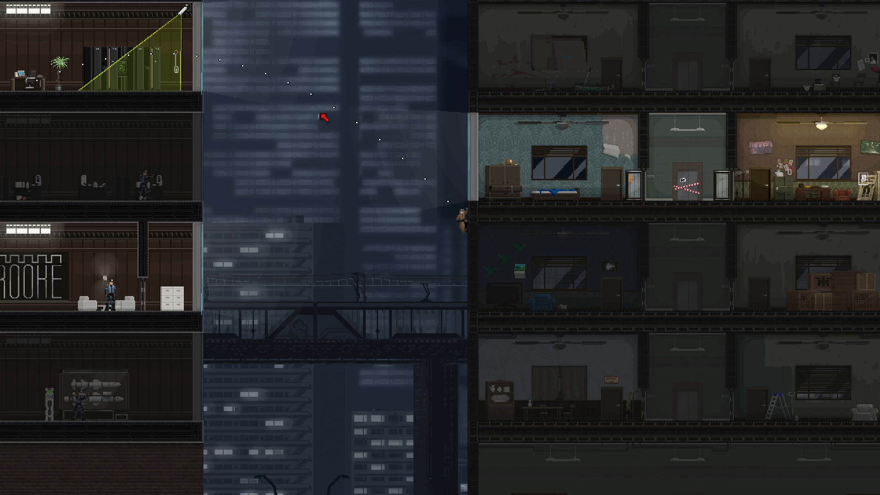
mouse_move(479, 231)
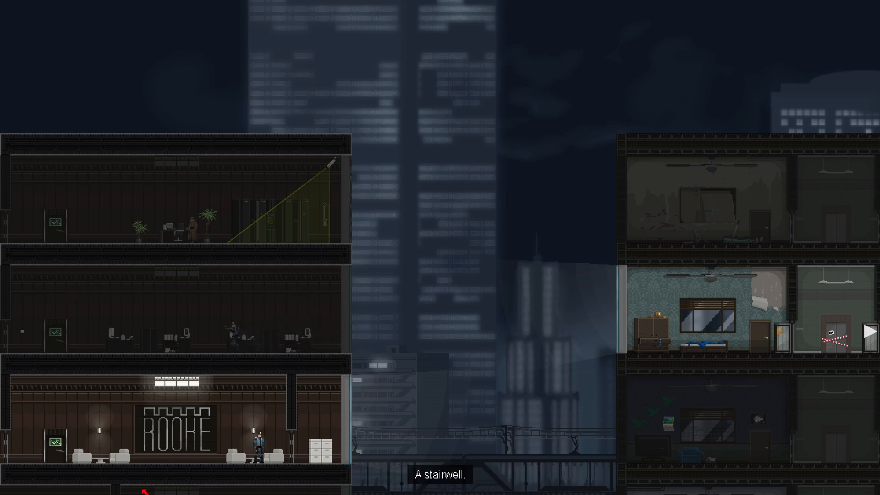
mouse_move(593, 311)
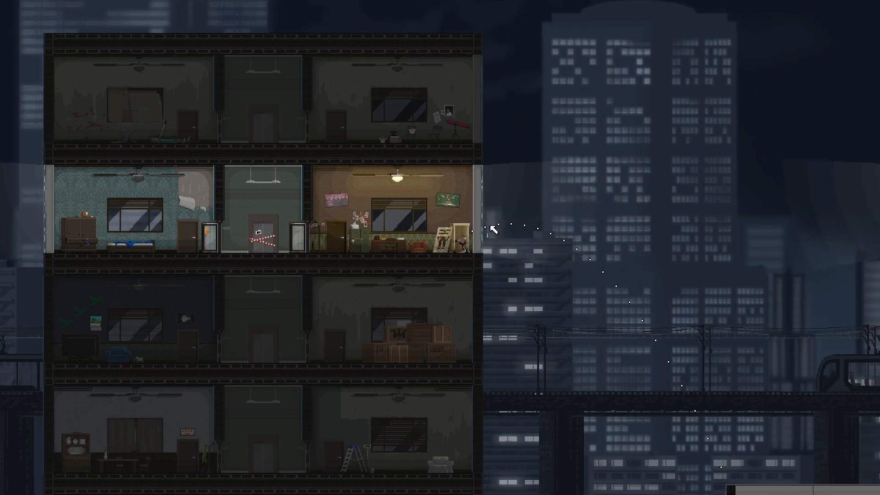
mouse_move(476, 218)
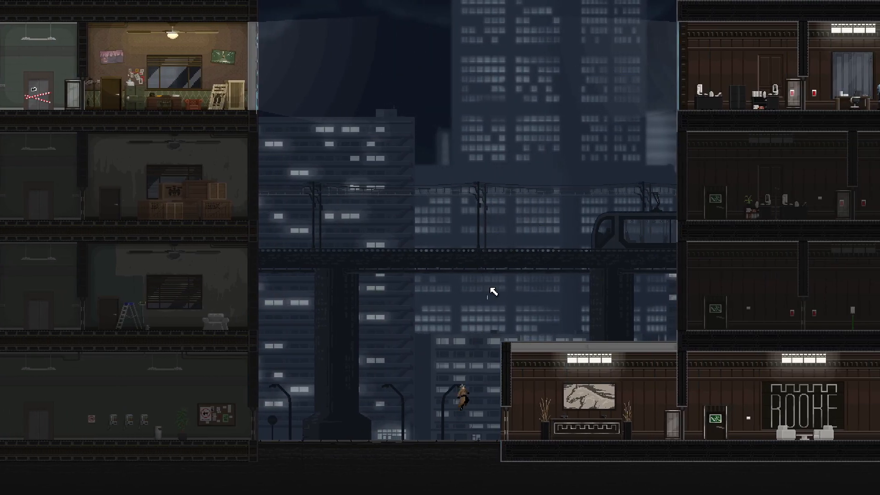
- Finish Mayfield: The Suspect with a C rating and hang up the police chief's debrief call
scroll("right", 3)
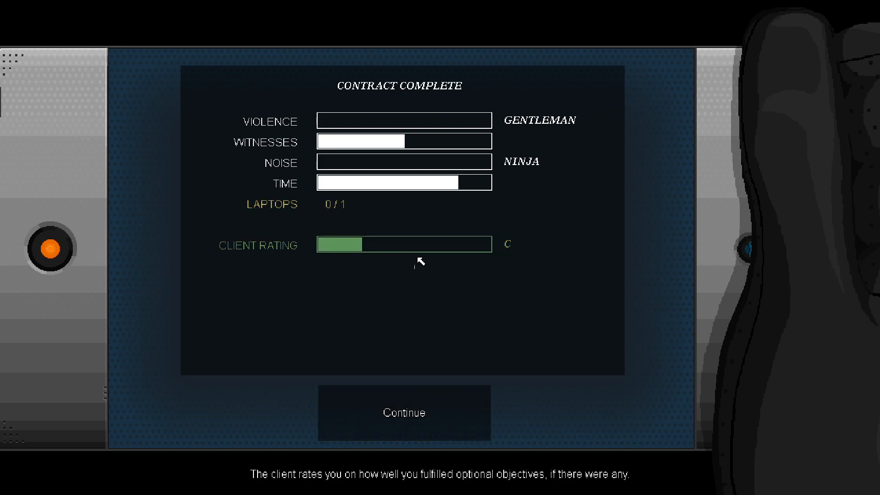
left_click(403, 414)
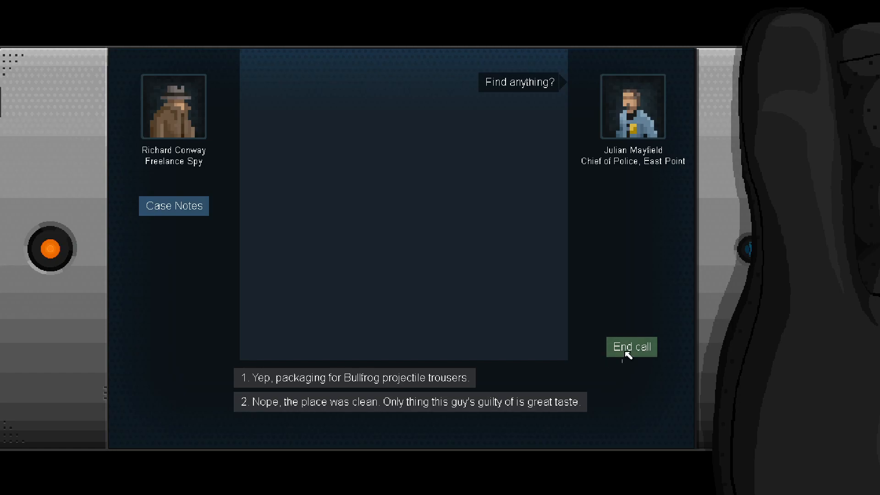
left_click(631, 347)
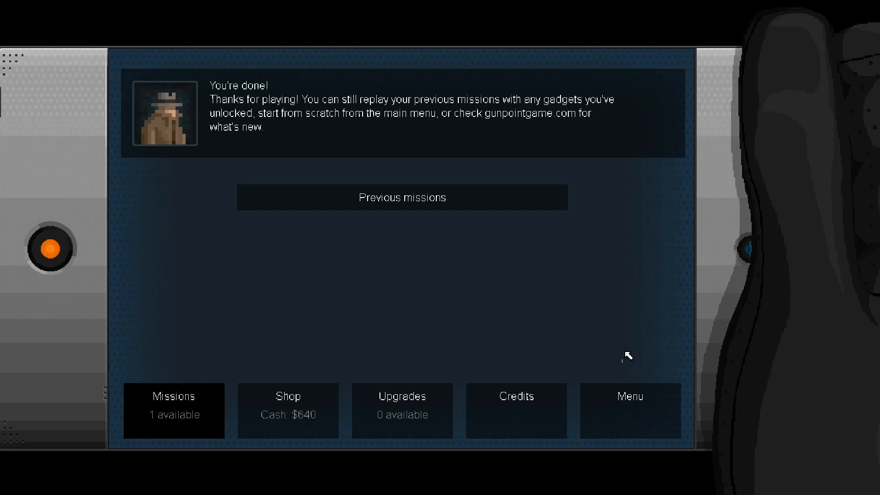